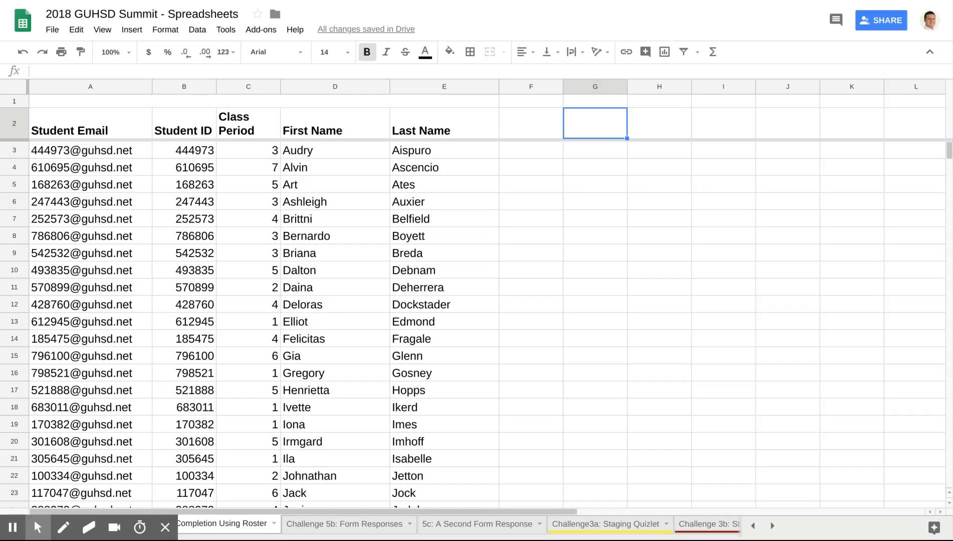
pyautogui.moveTo(202, 530)
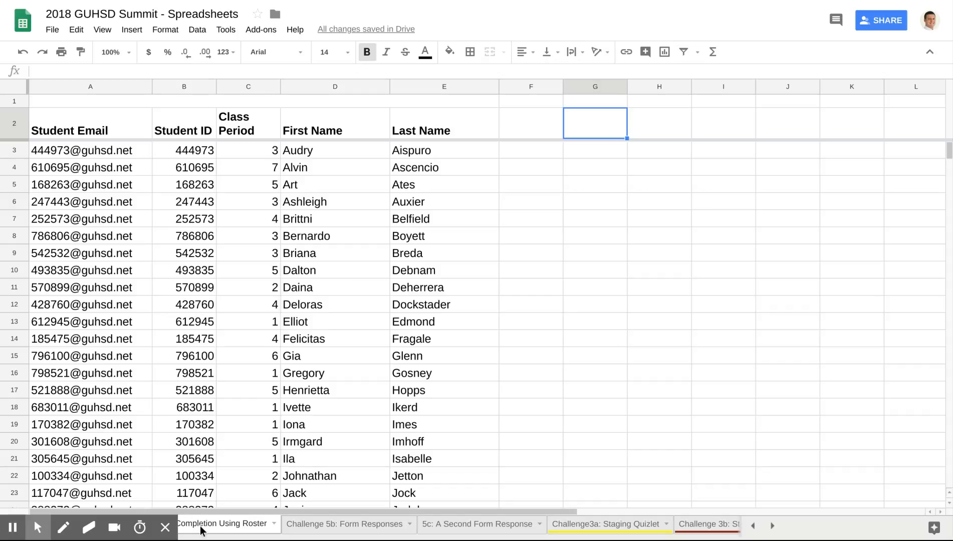
pyautogui.moveTo(277, 241)
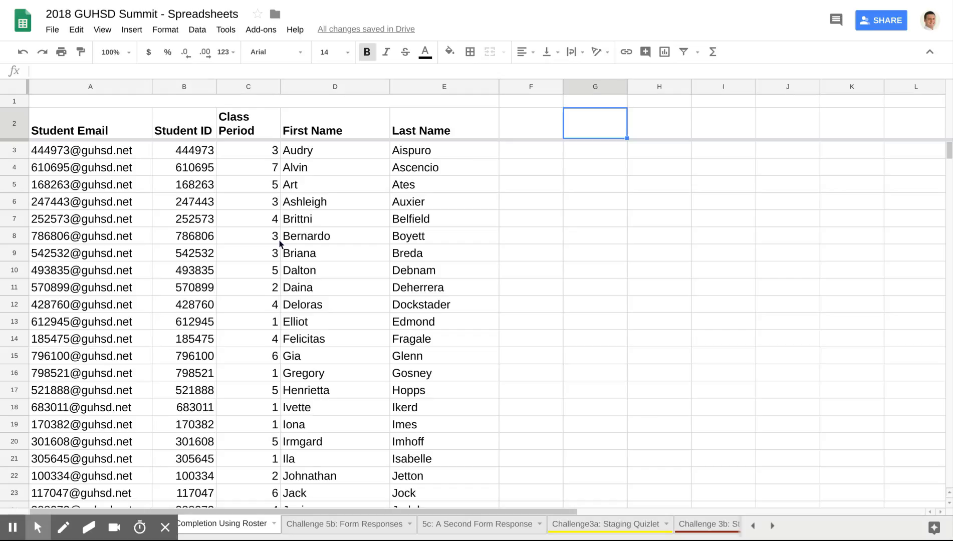
pyautogui.moveTo(442, 238)
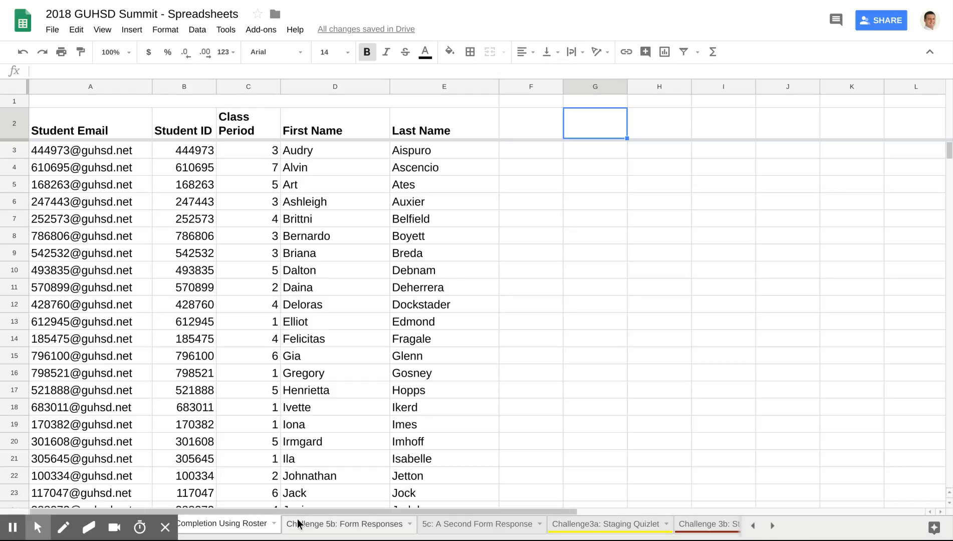
# - Review the Challenge 5b: Form Responses sheet, then return to the roster
pyautogui.click(345, 524)
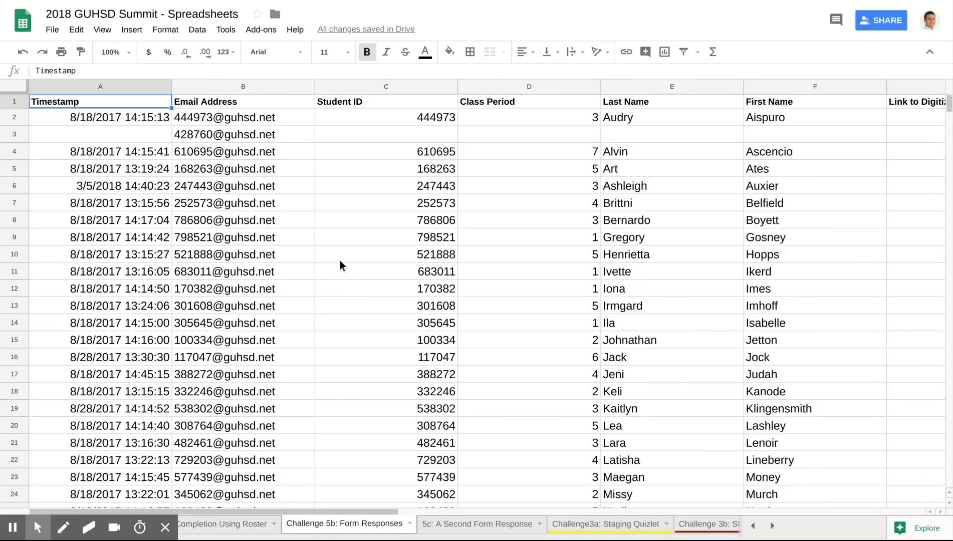
pyautogui.scroll(-3)
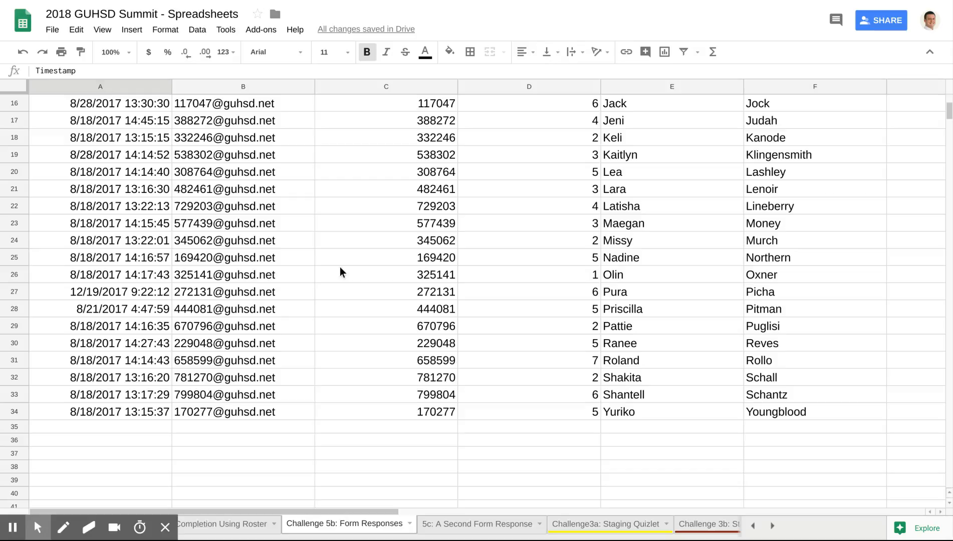
pyautogui.click(480, 524)
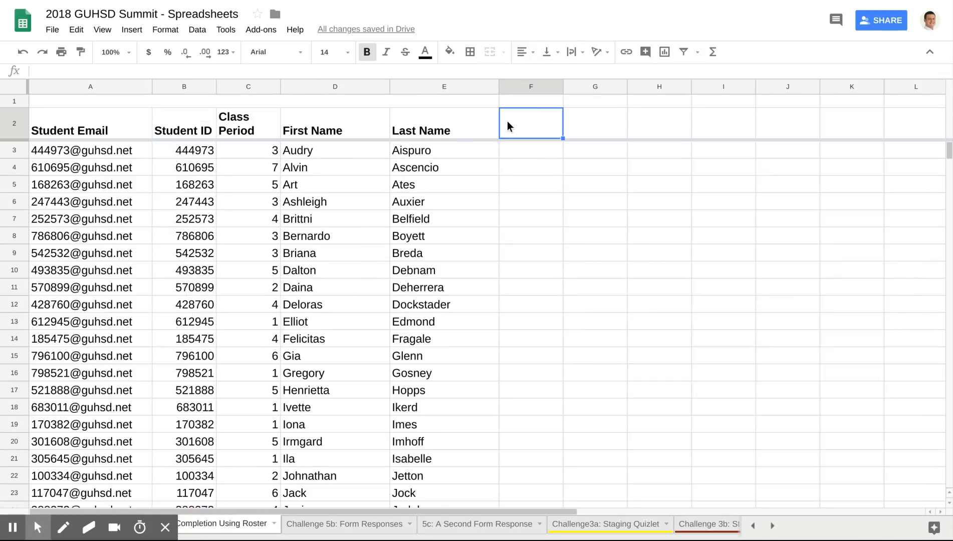
# - Label F2 'Form 5b Done?' and G2 'Form 5c Done?' beside Last Name
pyautogui.write('Form 5b Done')
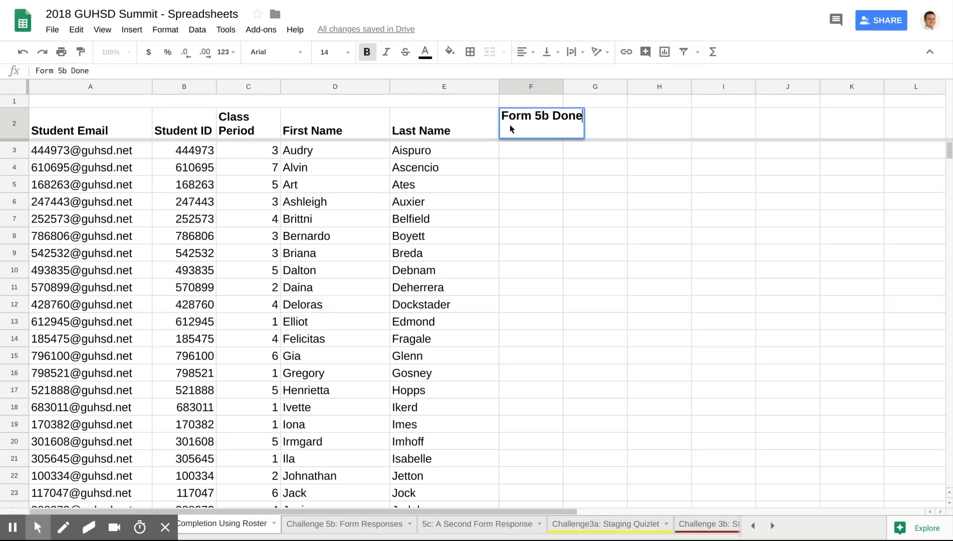
pyautogui.write('For')
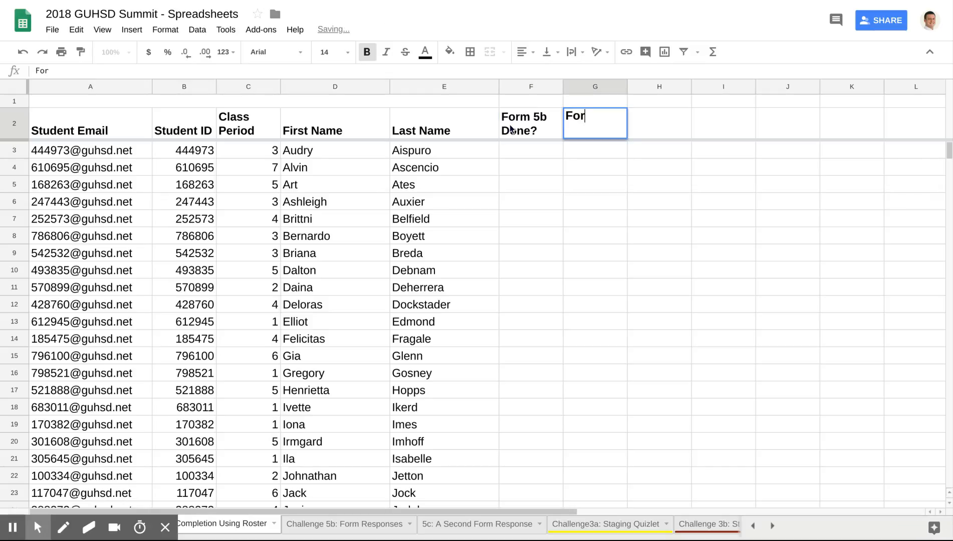
pyautogui.write('Form 5C')
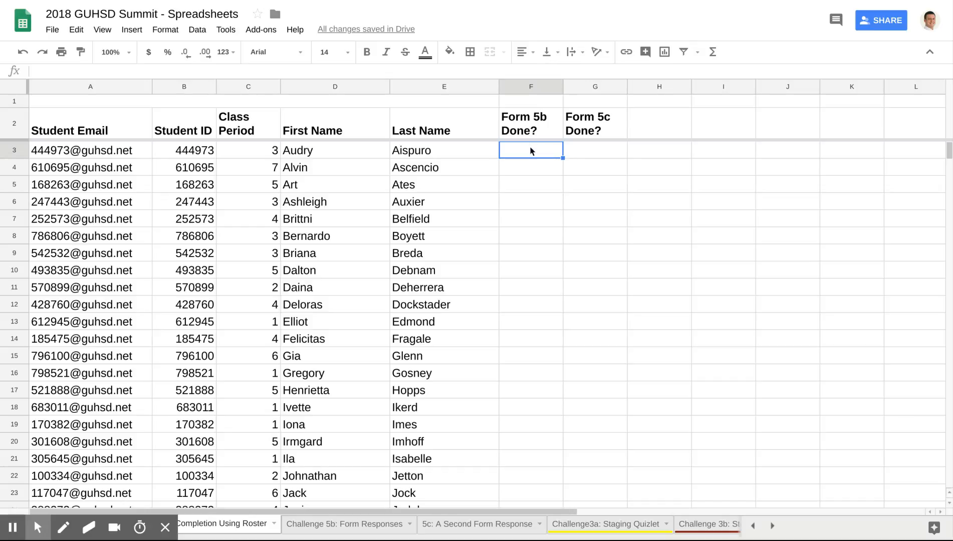
# - Start F3's MATCH formula with the roster's Student Email column A:A as lookup value
pyautogui.write('=mat')
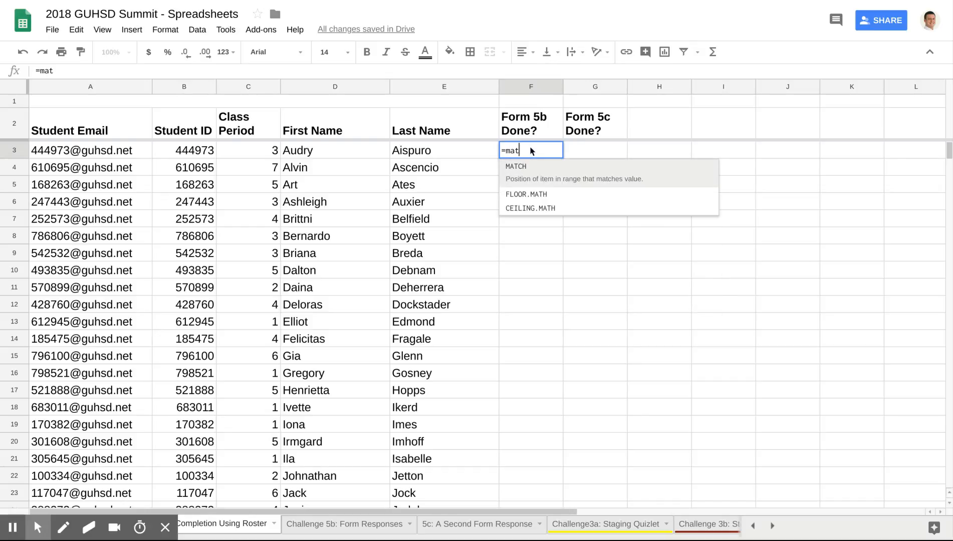
pyautogui.write('ch')
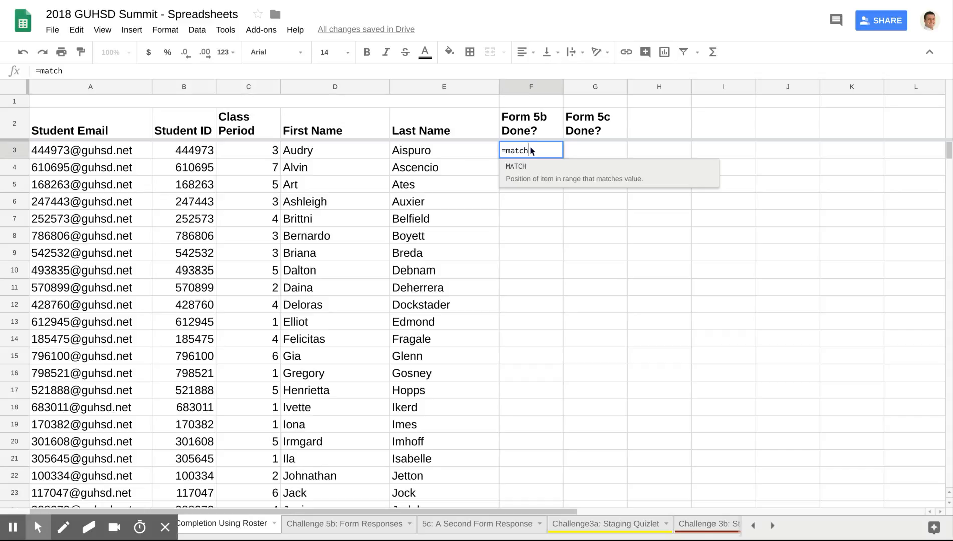
pyautogui.write('(')
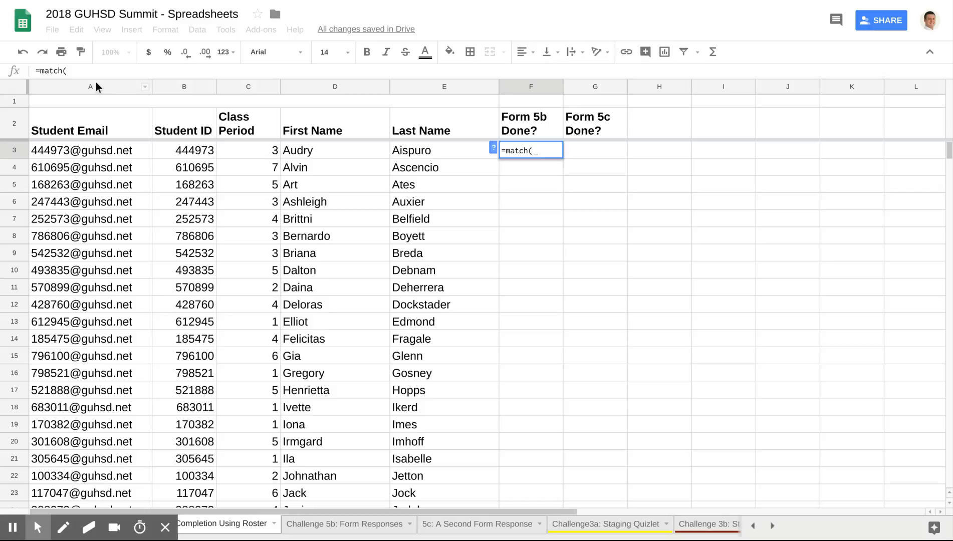
pyautogui.click(90, 86)
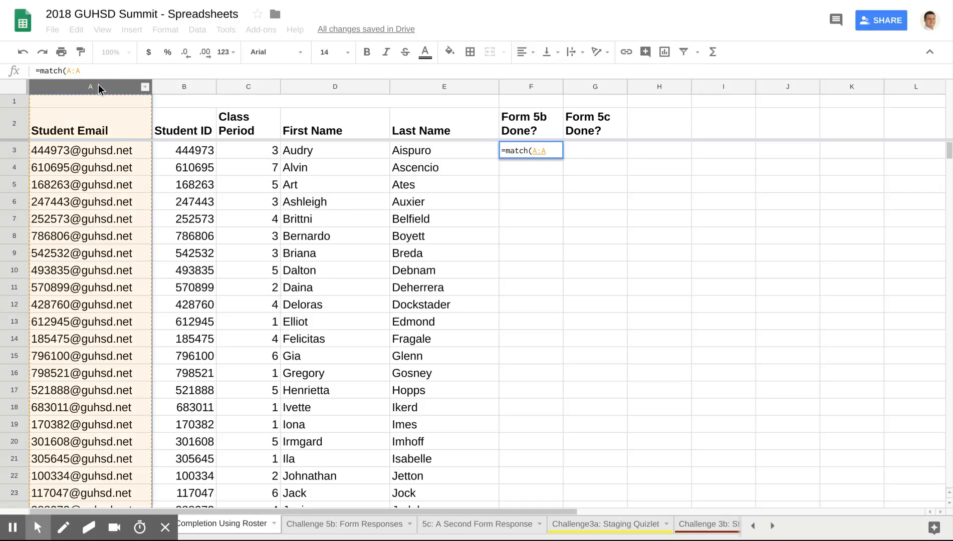
pyautogui.write(',')
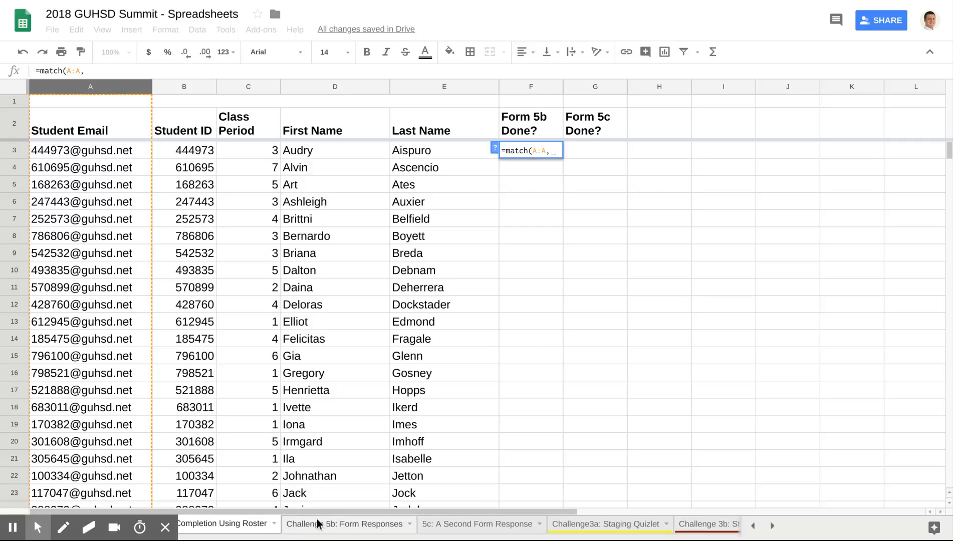
# - Complete it as =match(A:A,'Challenge 5b: Form Responses'!B:B,0) with exact match, returning 2
pyautogui.click(346, 523)
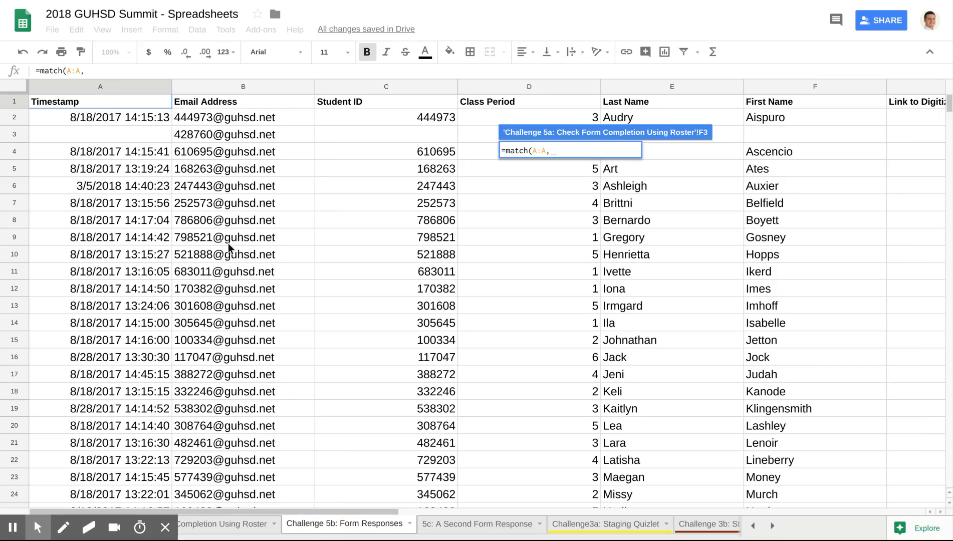
pyautogui.click(243, 86)
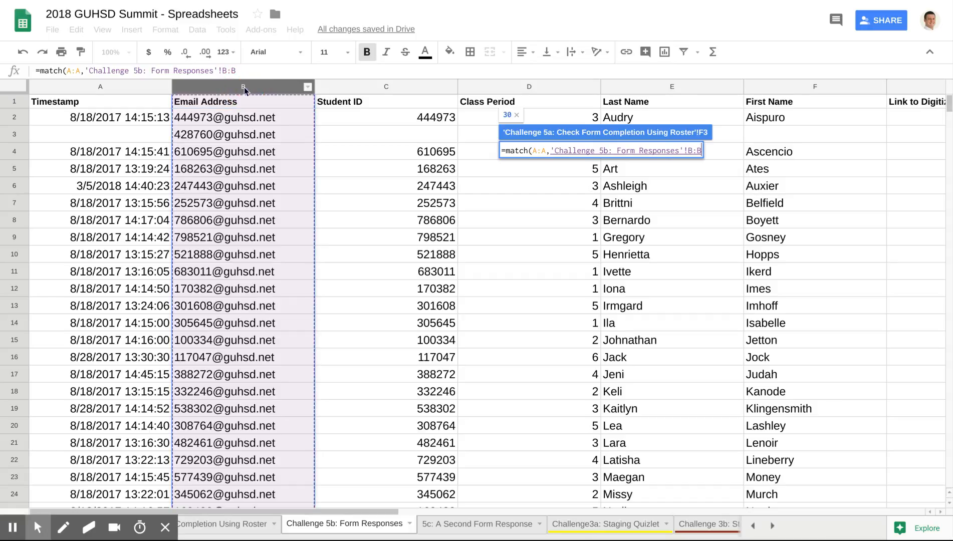
pyautogui.write(',')
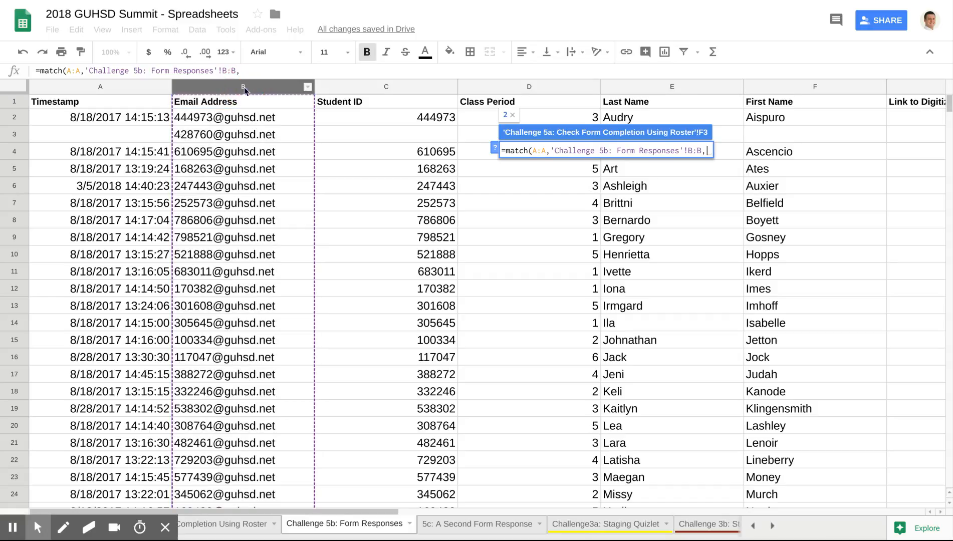
pyautogui.write('0')
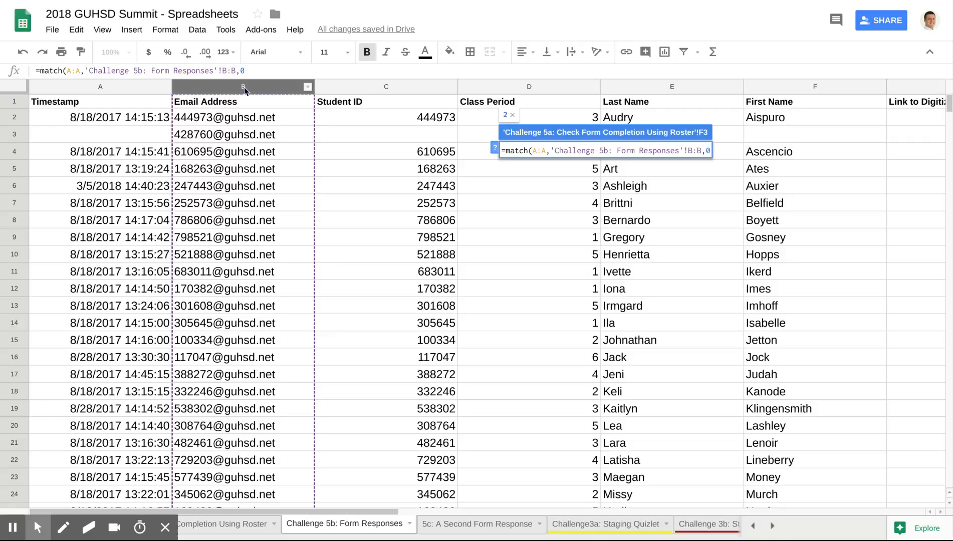
pyautogui.write(')')
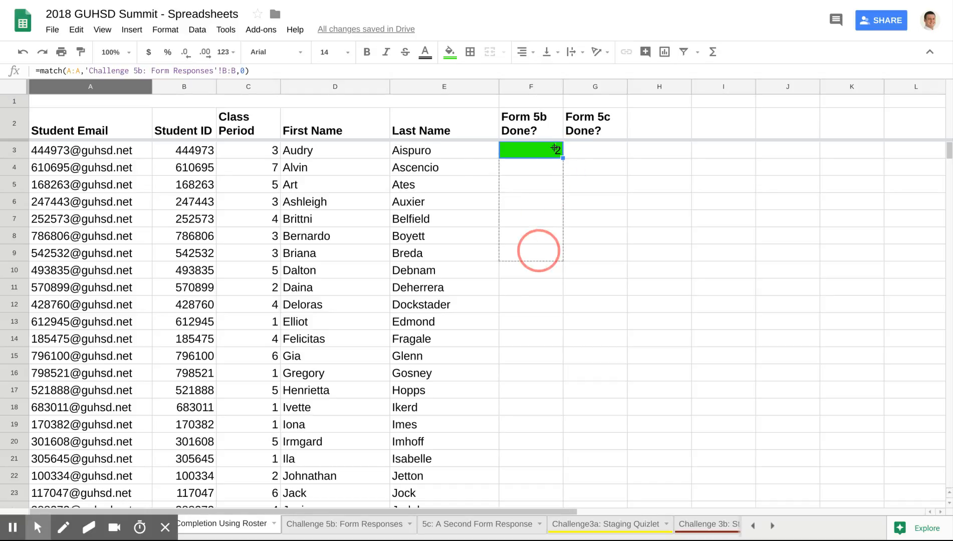
# - Fill the MATCH formula down column F so each student shows a row number or #N/A
pyautogui.scroll(-3)
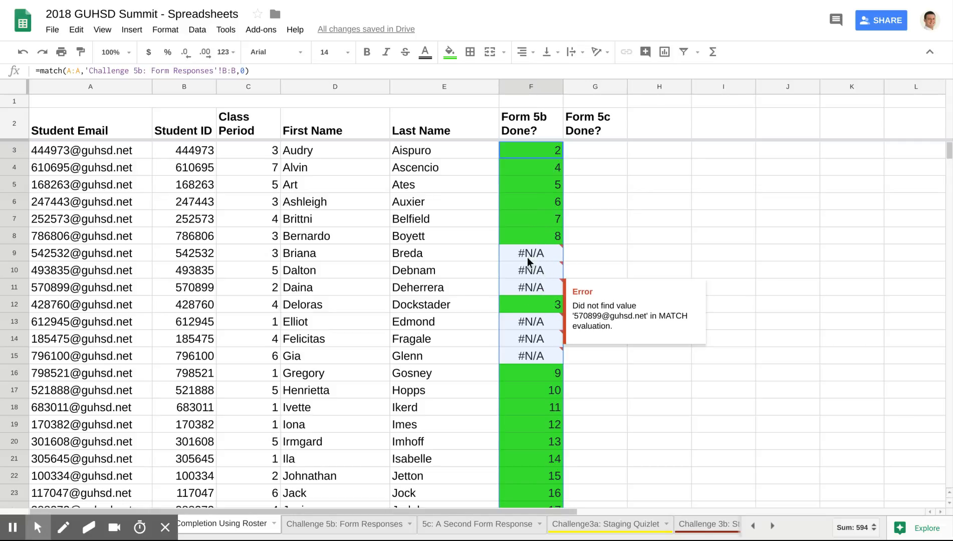
pyautogui.moveTo(521, 270)
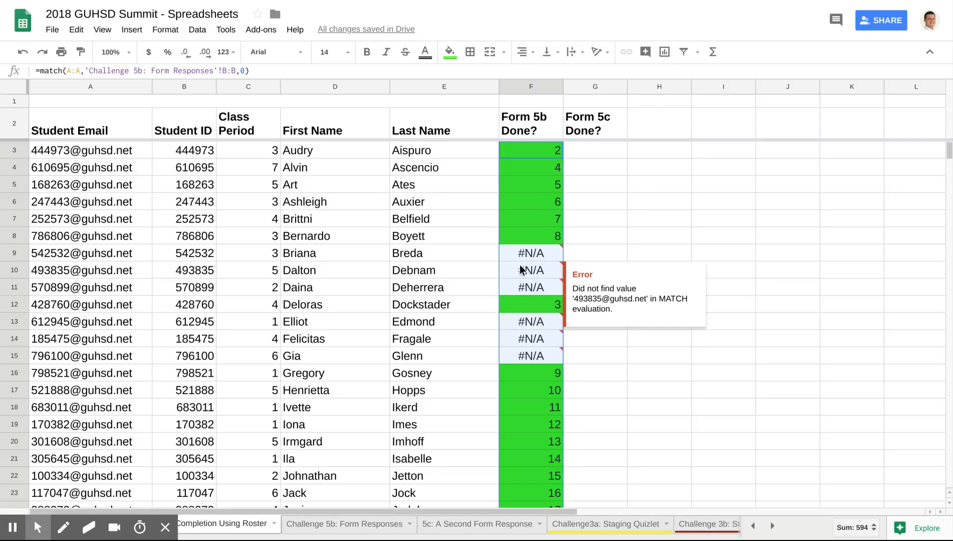
pyautogui.moveTo(546, 193)
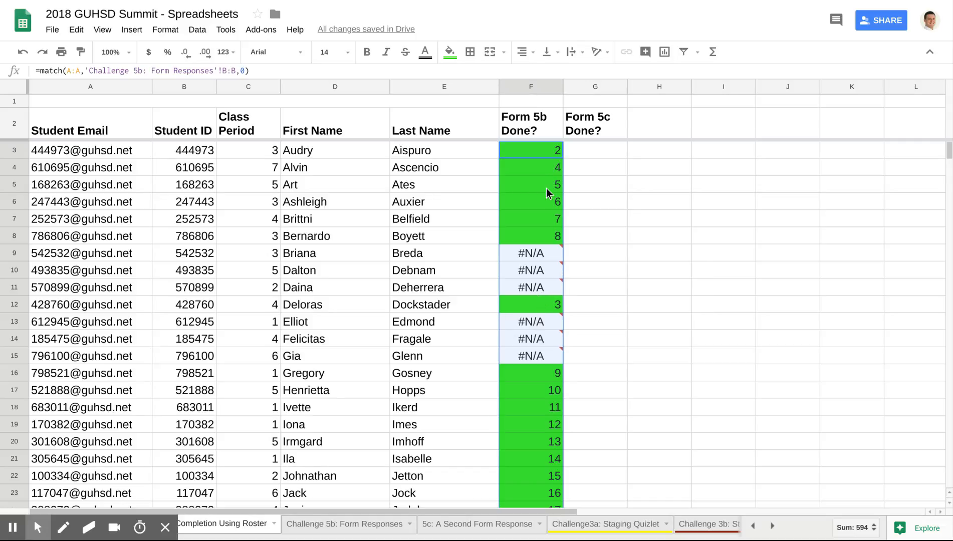
pyautogui.moveTo(534, 126)
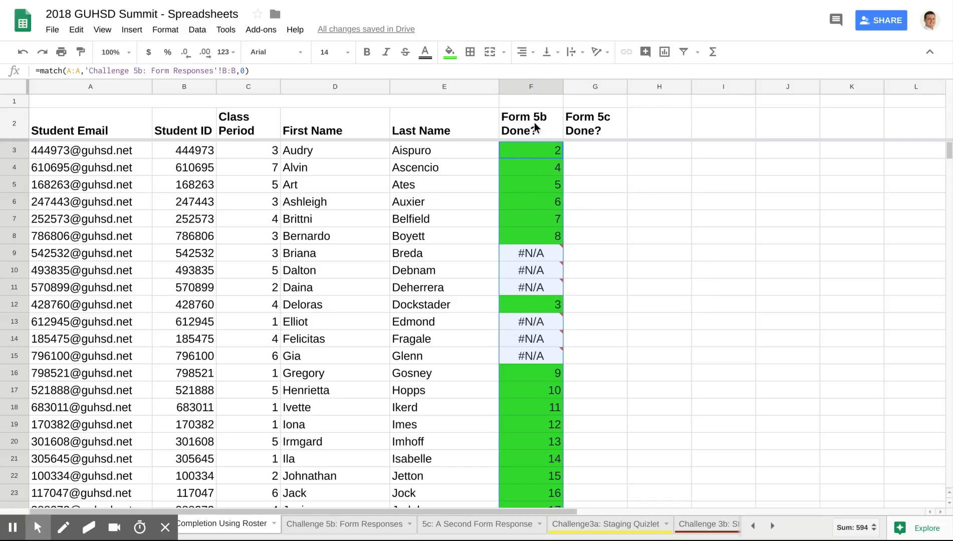
pyautogui.moveTo(410, 251)
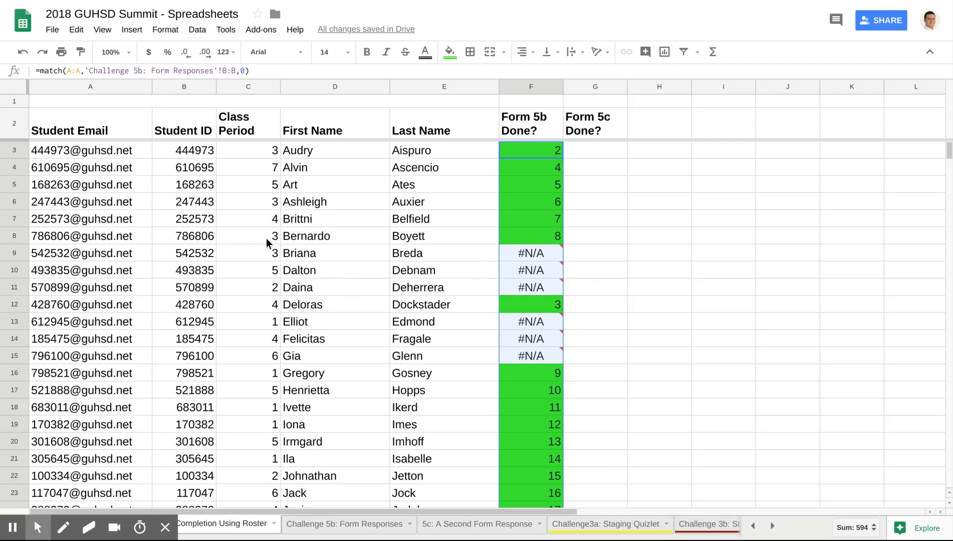
pyautogui.moveTo(72, 270)
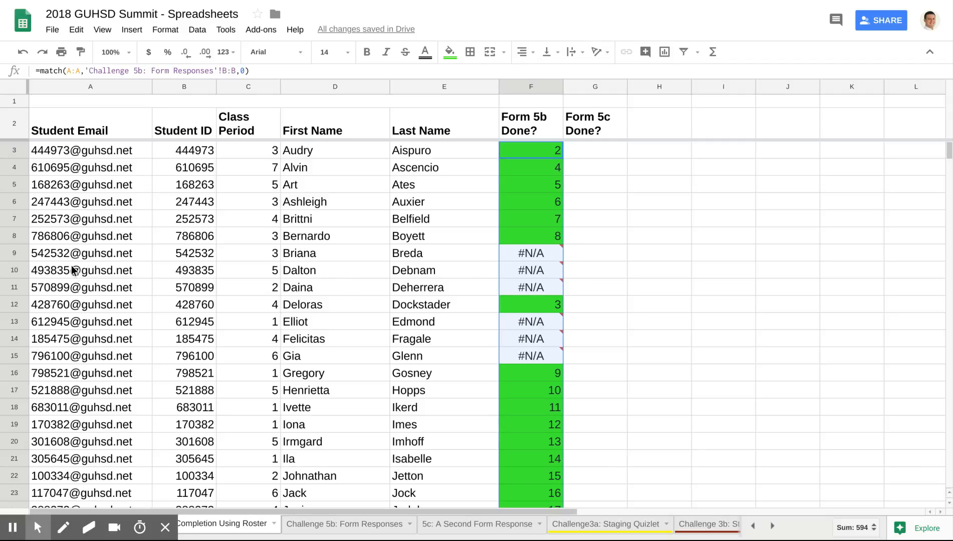
pyautogui.click(90, 270)
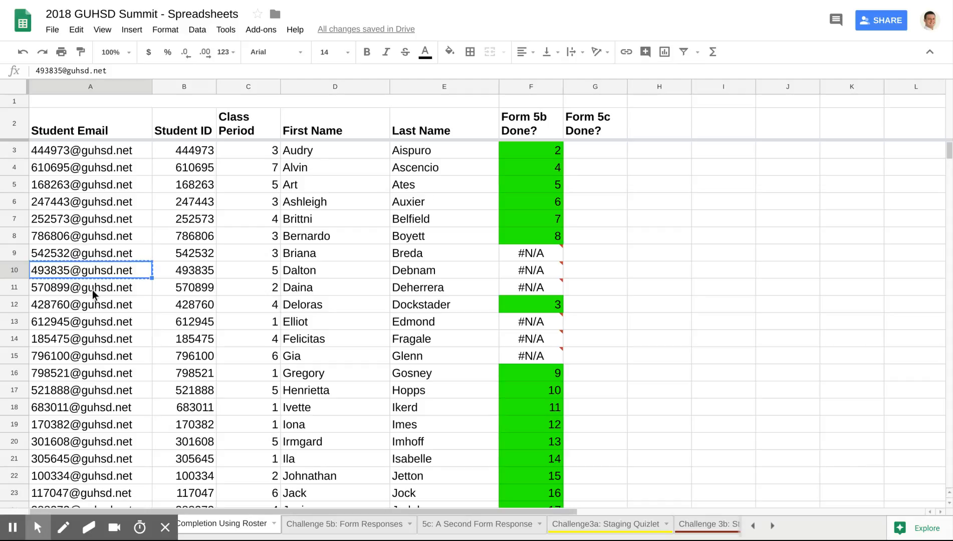
pyautogui.click(348, 524)
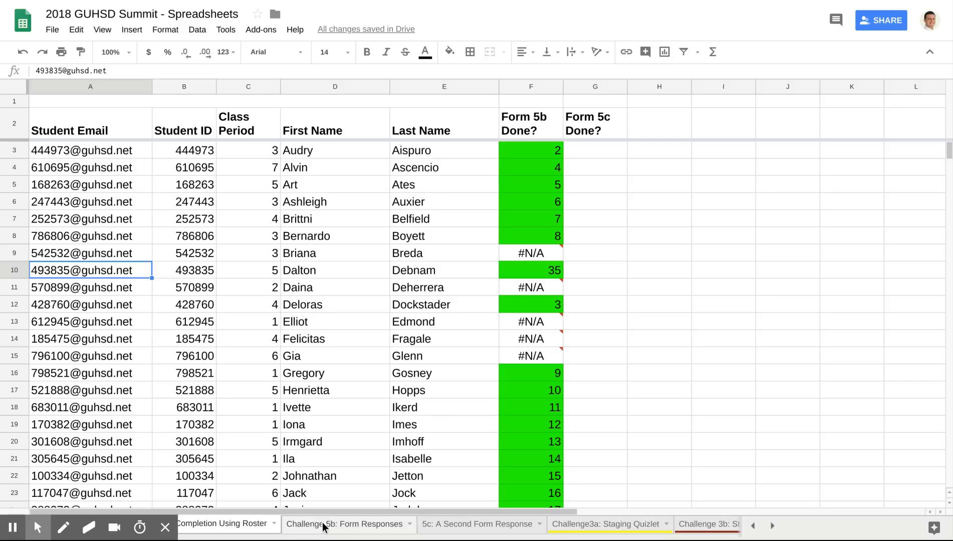
pyautogui.click(344, 524)
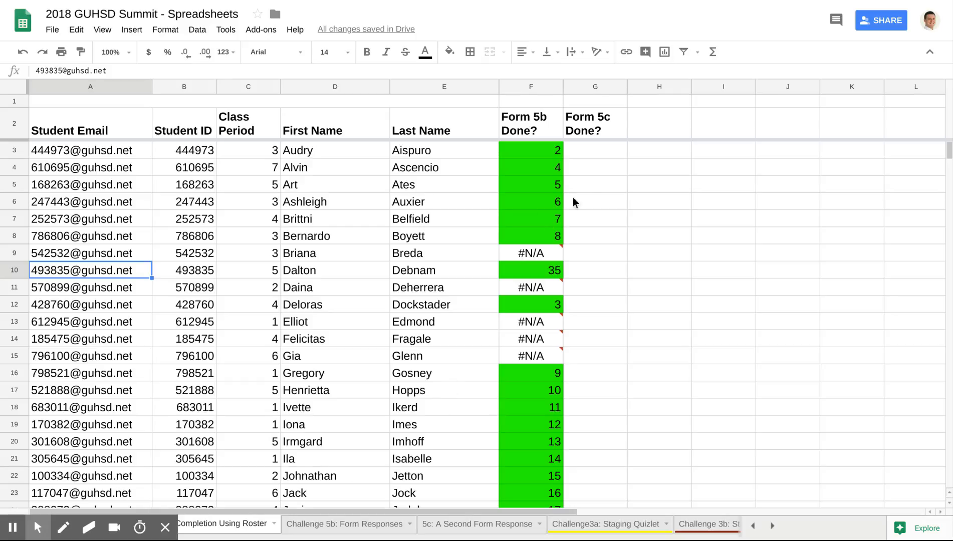
pyautogui.click(594, 150)
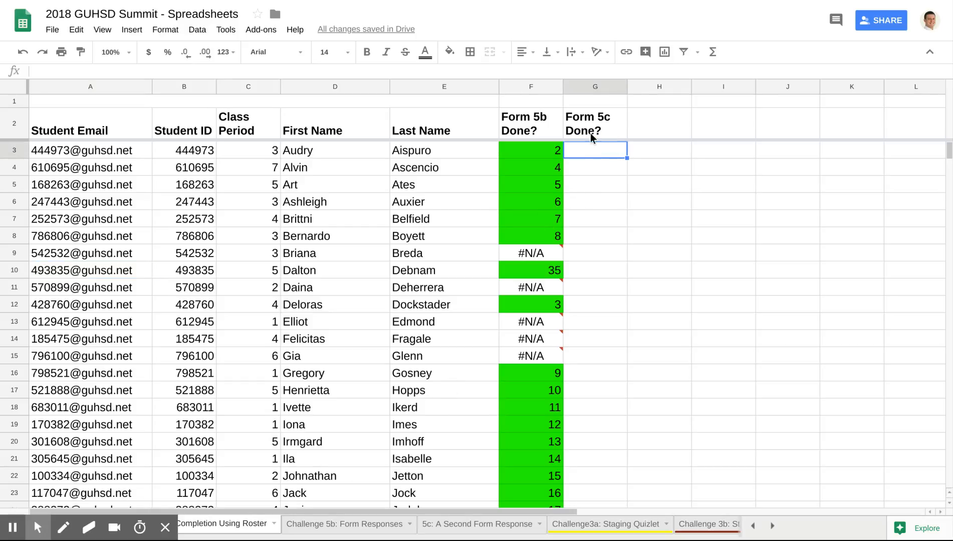
pyautogui.write('=match')
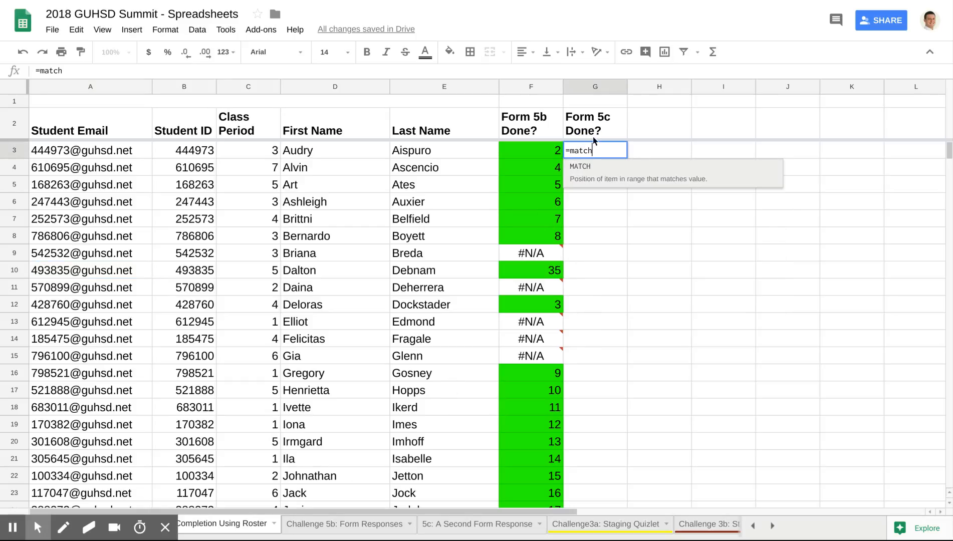
pyautogui.write('(')
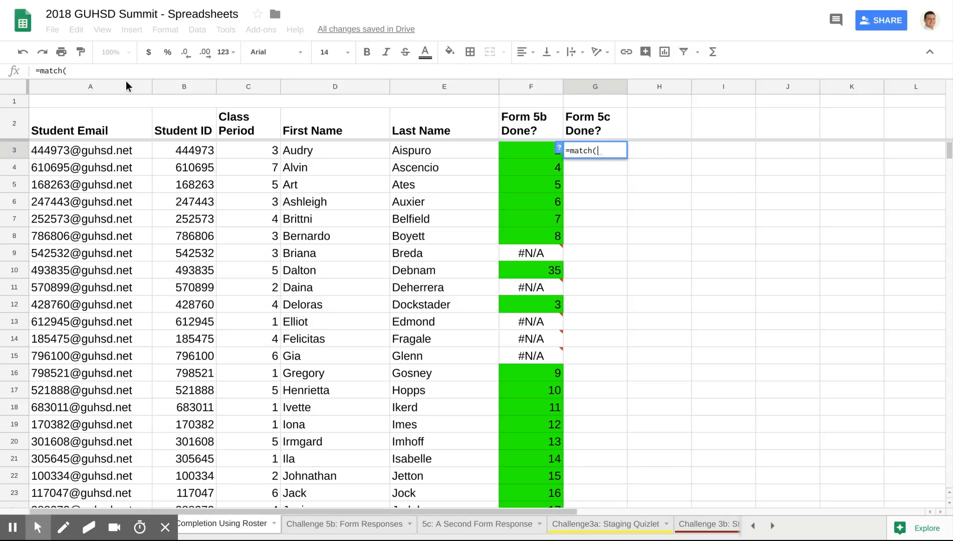
pyautogui.click(90, 86)
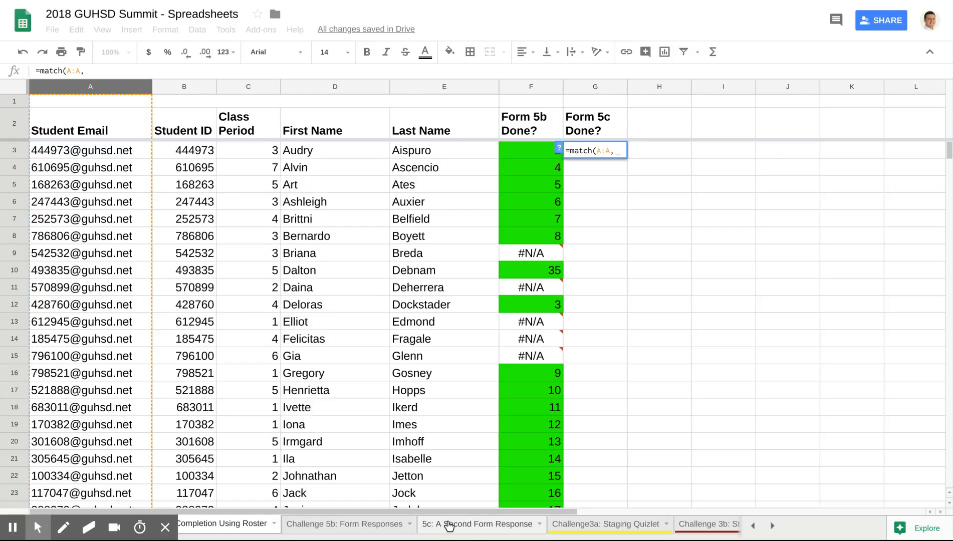
# - Finish it as =match(A:A,'5c: A Second Form Response'!B:B,0), returning #N/A
pyautogui.click(478, 523)
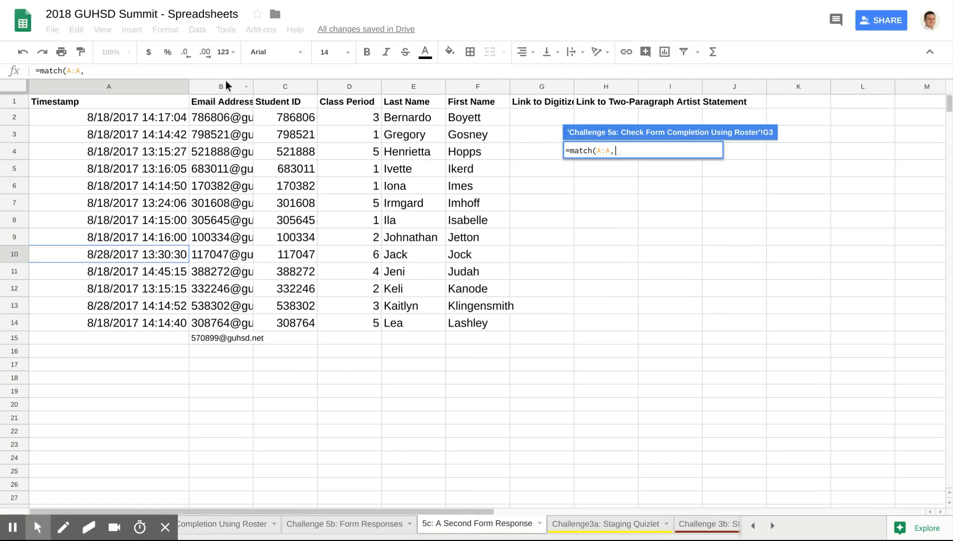
pyautogui.click(222, 86)
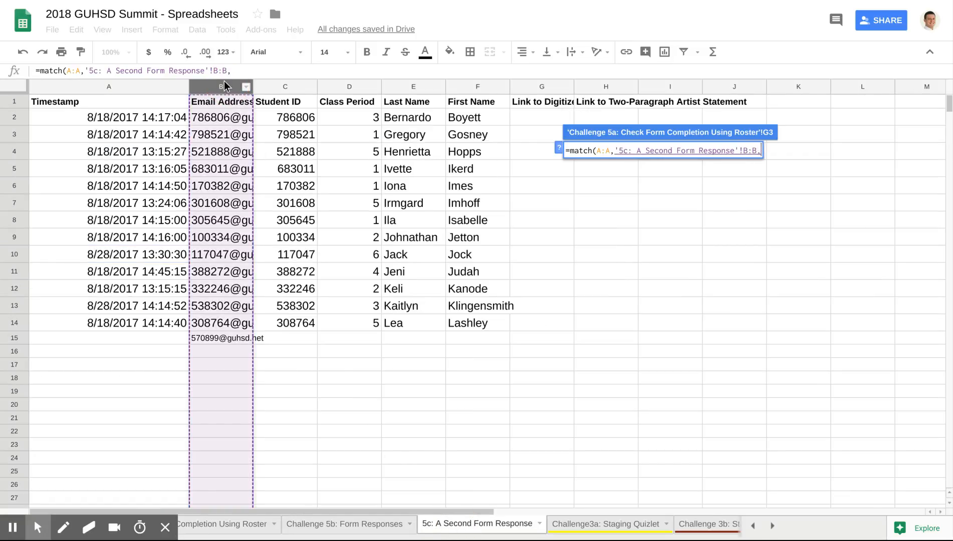
pyautogui.write('0)')
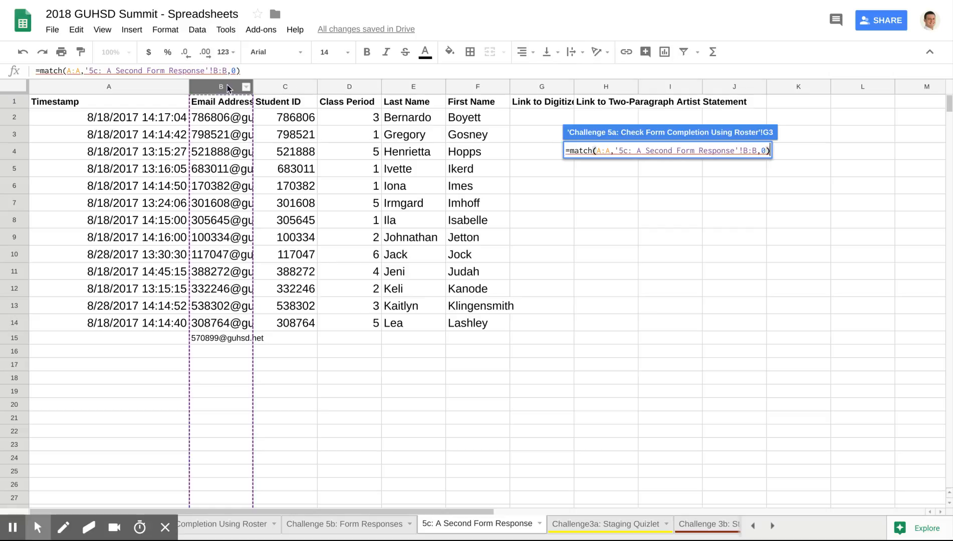
pyautogui.click(223, 524)
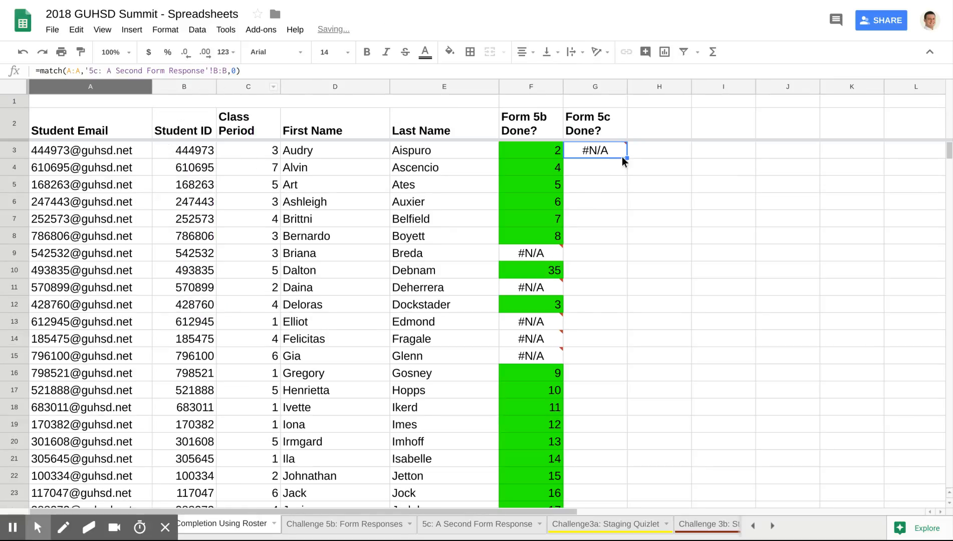
pyautogui.moveTo(594, 150)
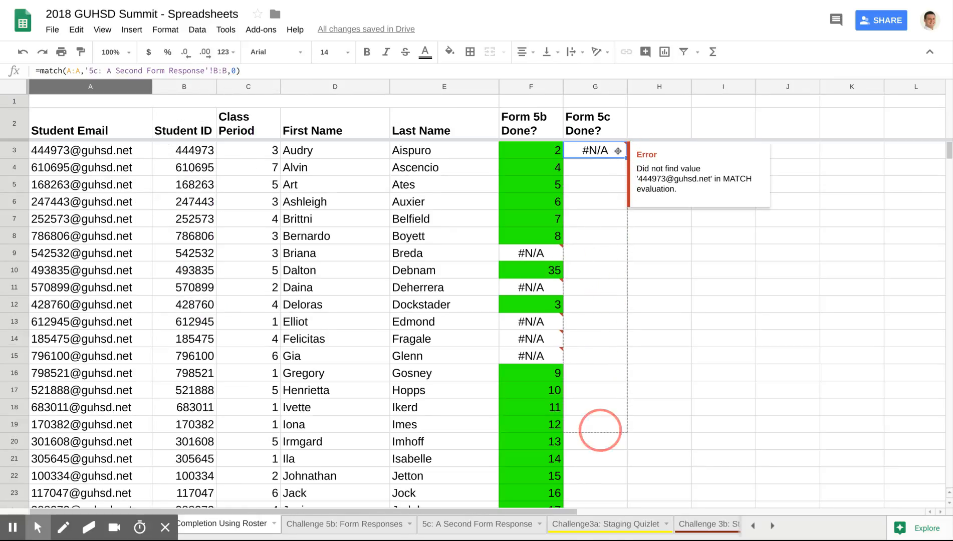
# - Copy G3's MATCH formula down column G to the last roster row
pyautogui.scroll(-3)
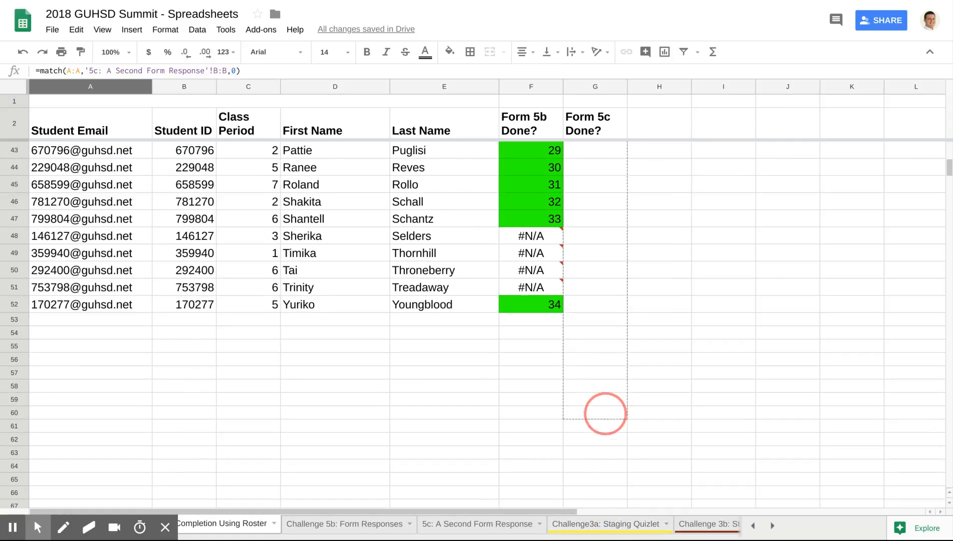
pyautogui.click(594, 287)
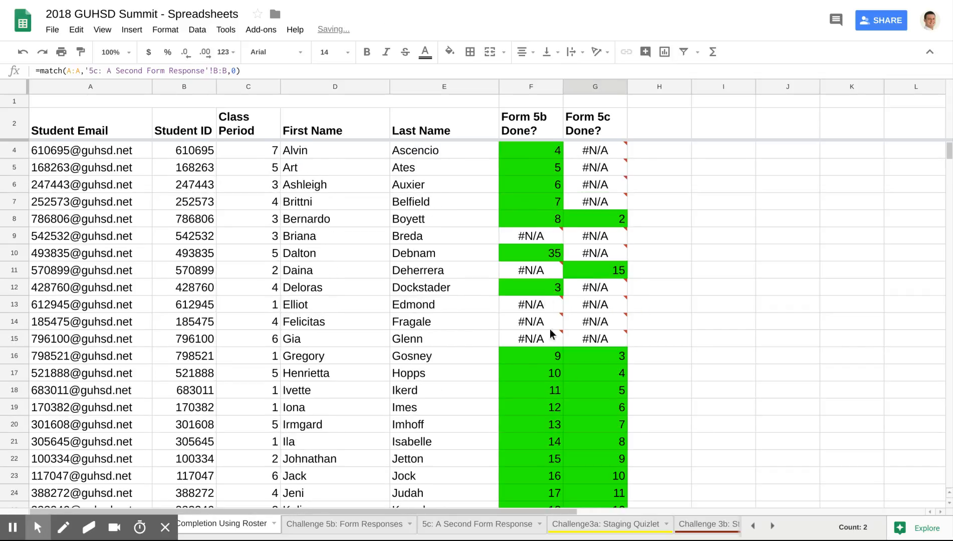
pyautogui.moveTo(559, 211)
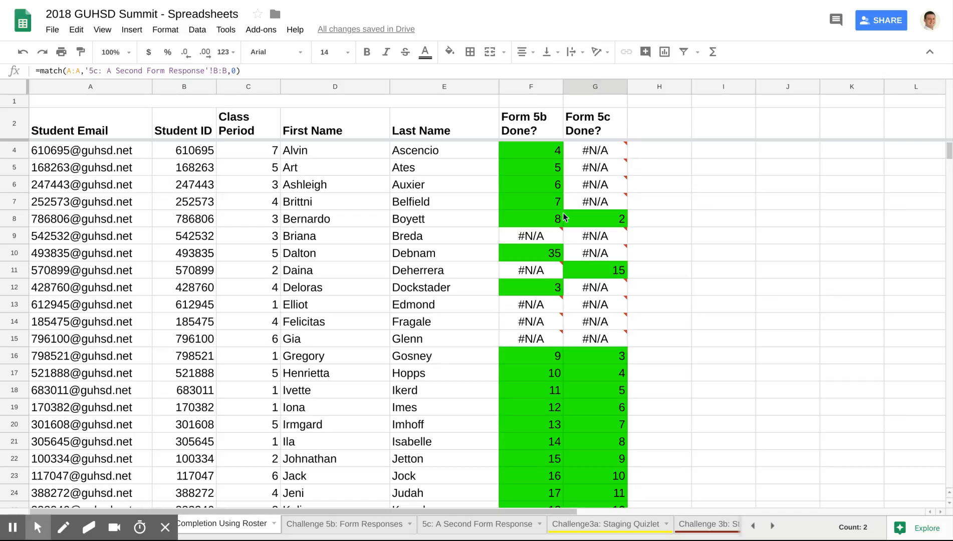
pyautogui.moveTo(539, 151)
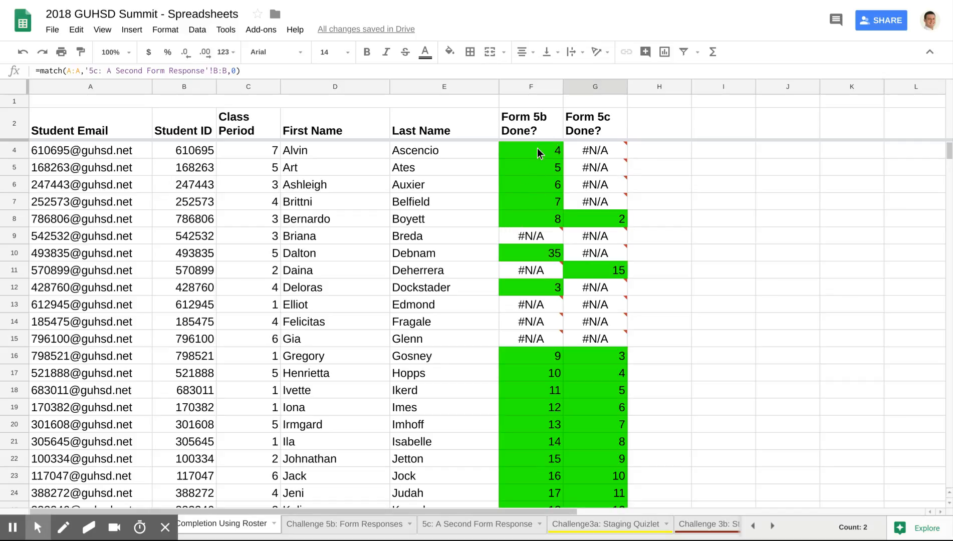
pyautogui.moveTo(526, 157)
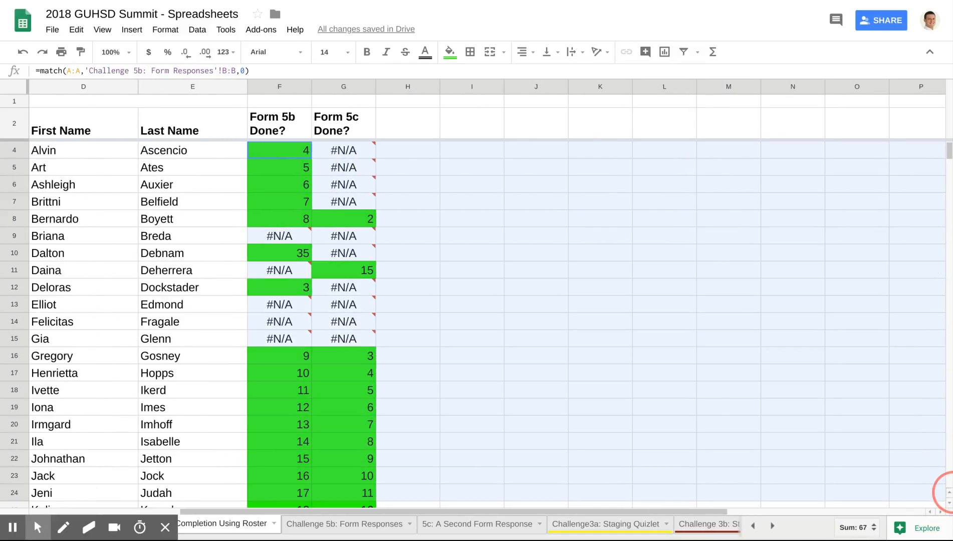
# - Review the green 'Cell is not empty' conditional format rule on F3:T500 and confirm Done
pyautogui.scroll(-3)
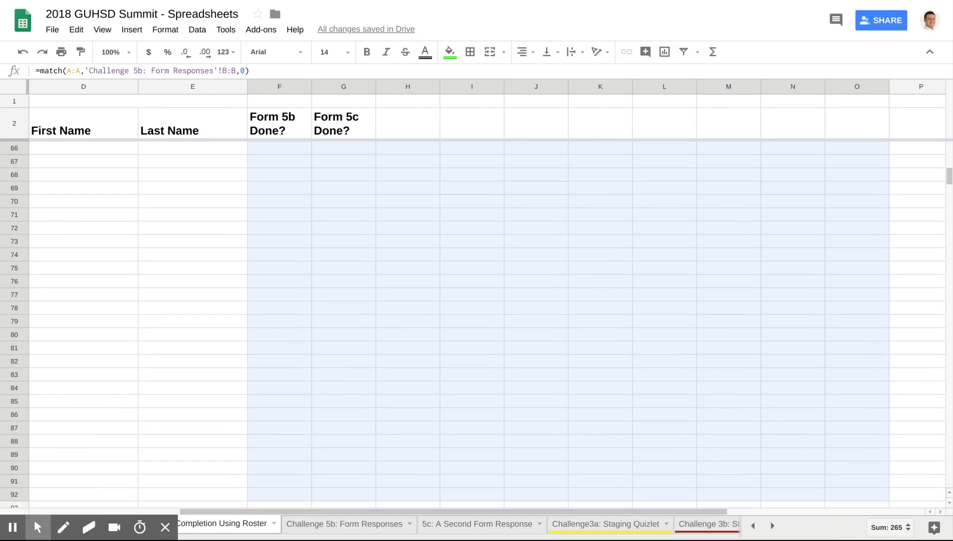
pyautogui.click(165, 29)
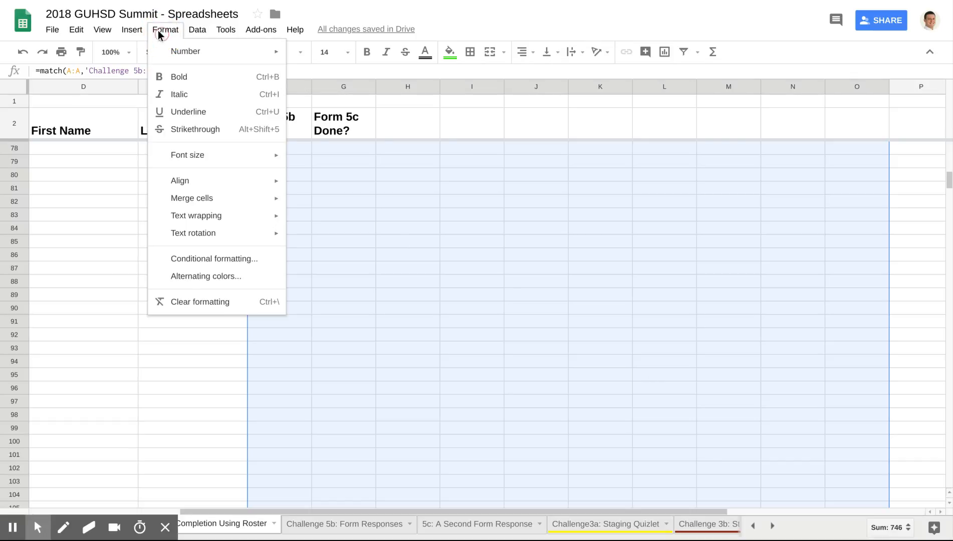
pyautogui.click(213, 259)
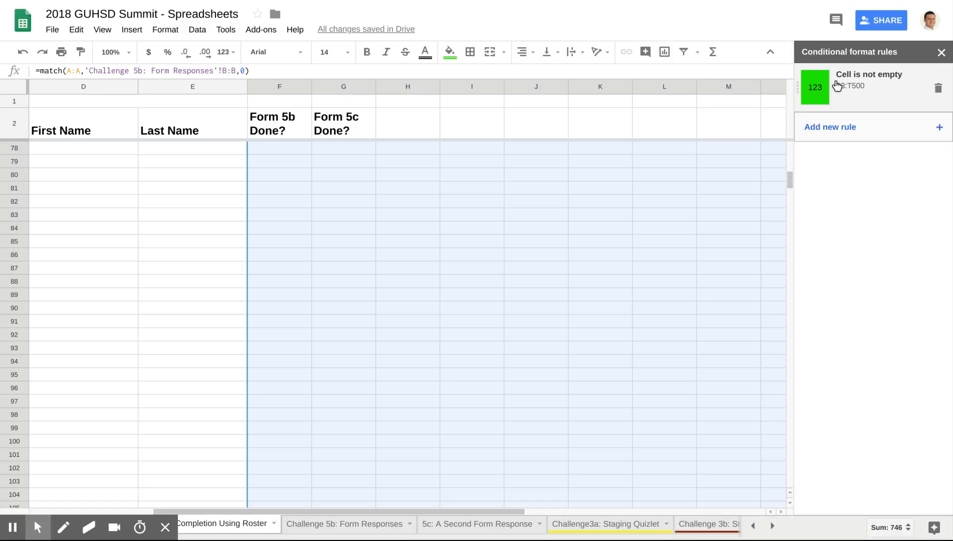
pyautogui.click(863, 86)
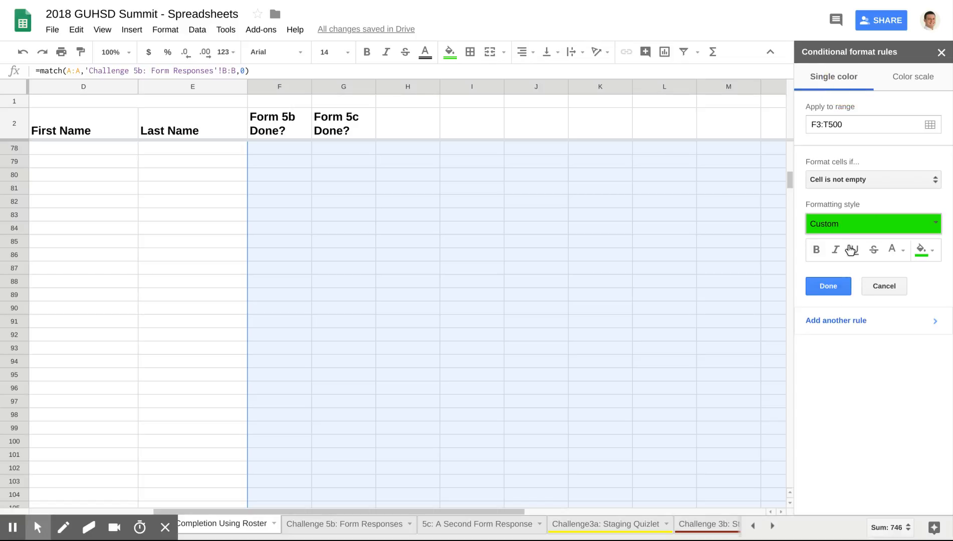
pyautogui.click(827, 286)
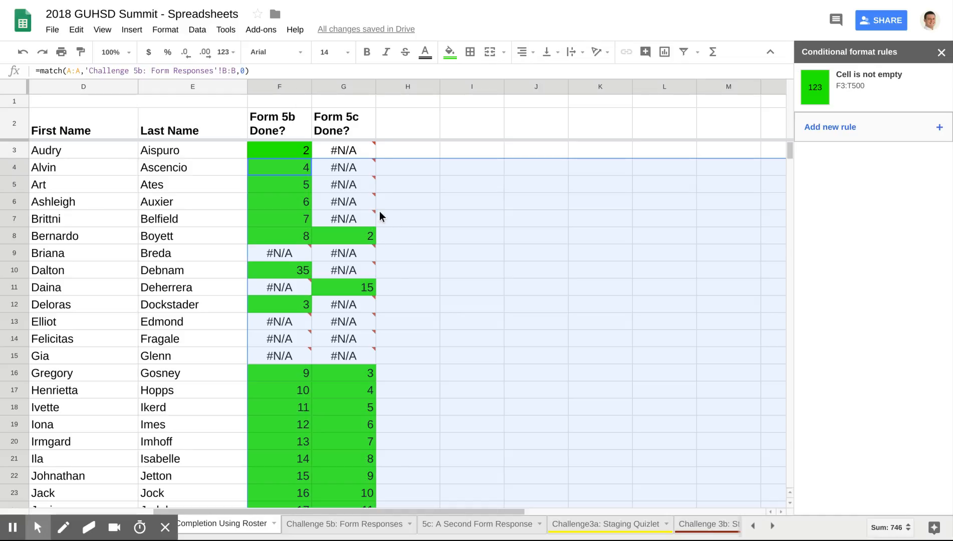
pyautogui.moveTo(414, 214)
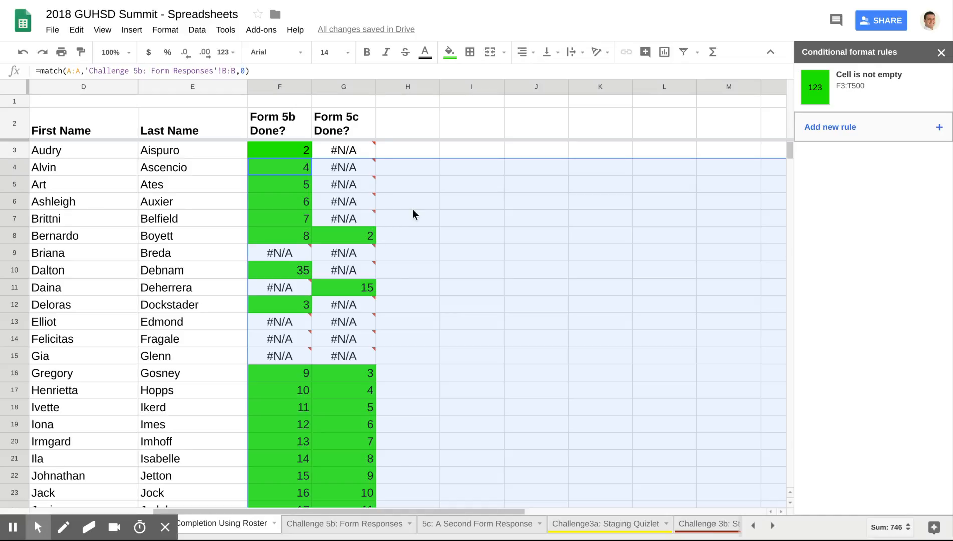
pyautogui.moveTo(416, 217)
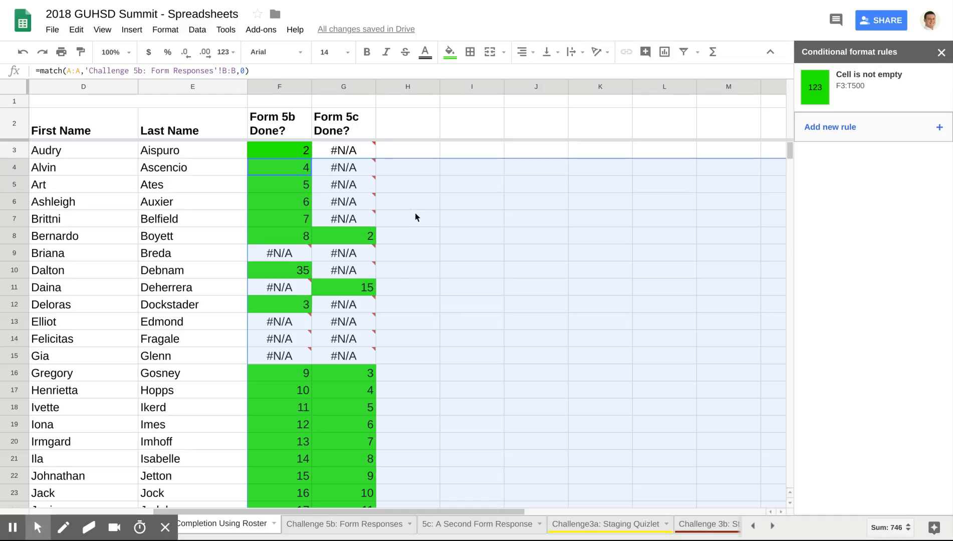